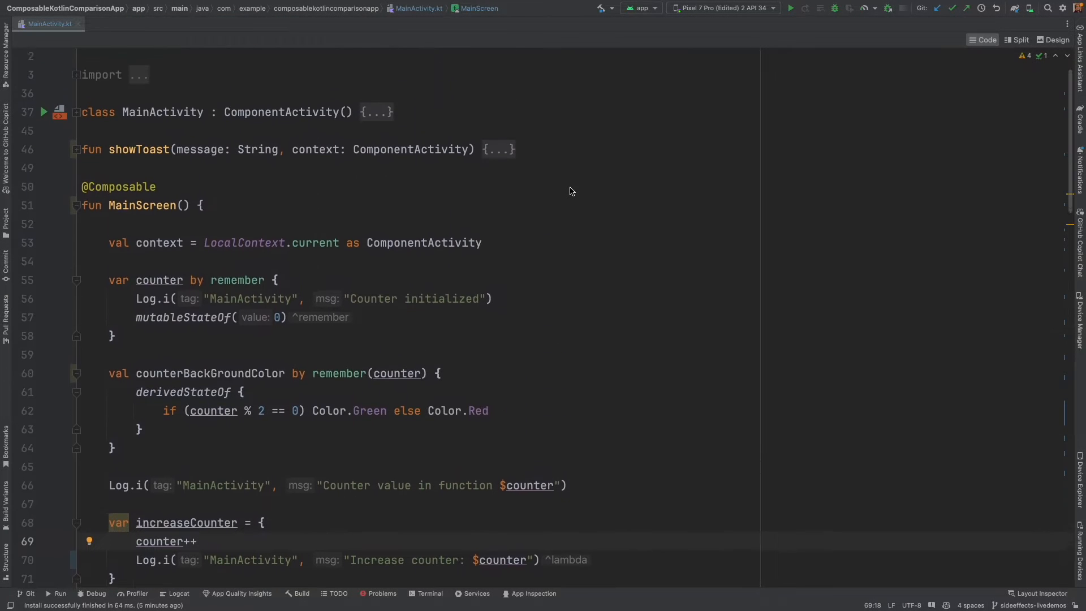
- Show the running emulator beside the code and retype the Decrease button's label as Start Counter
left_click(790, 8)
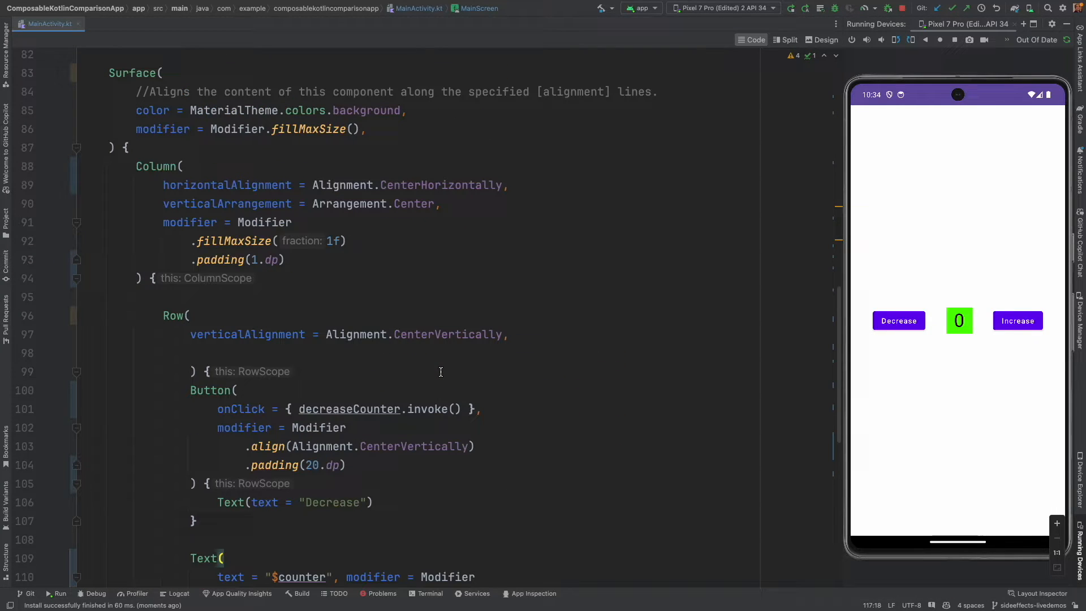
scroll("down", 3)
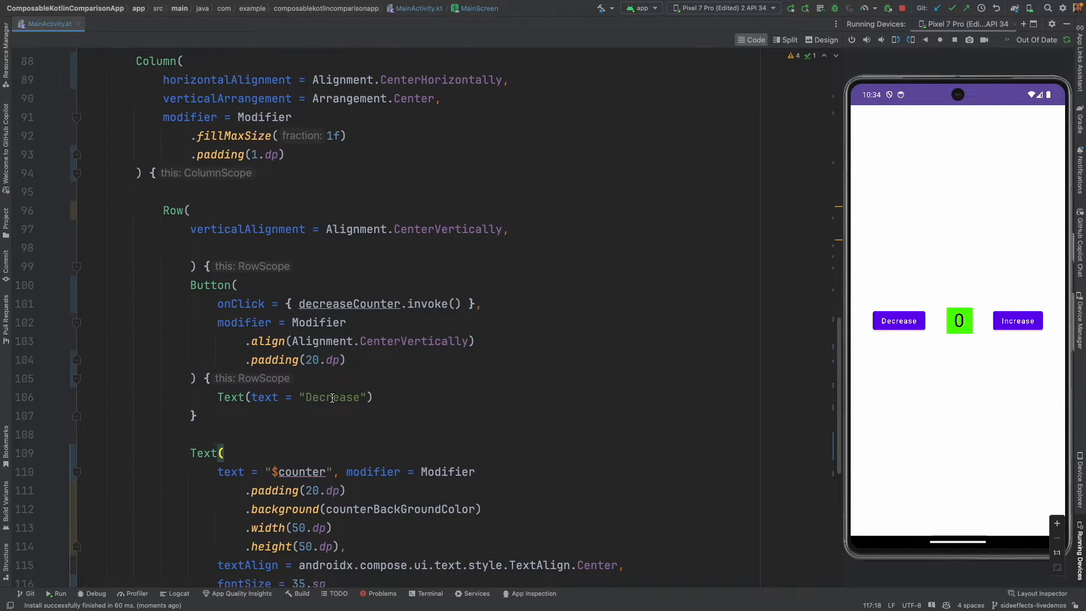
type("Start")
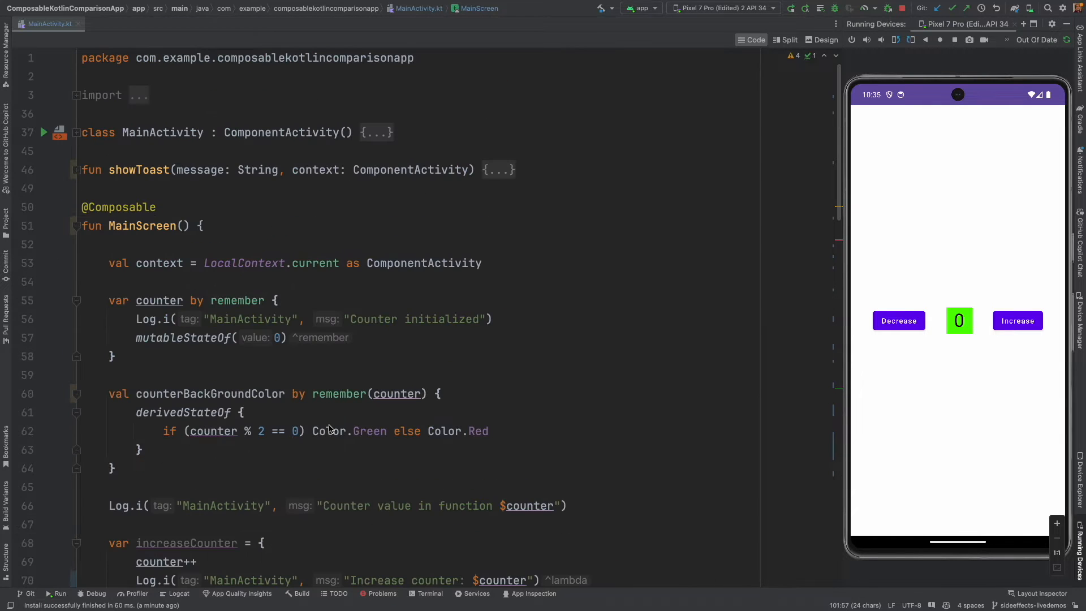
- Write suspend fun startCounter(increment: () -> Unit) with a for (i in 1..100) loop calling increment()
type("fun startCounter(")
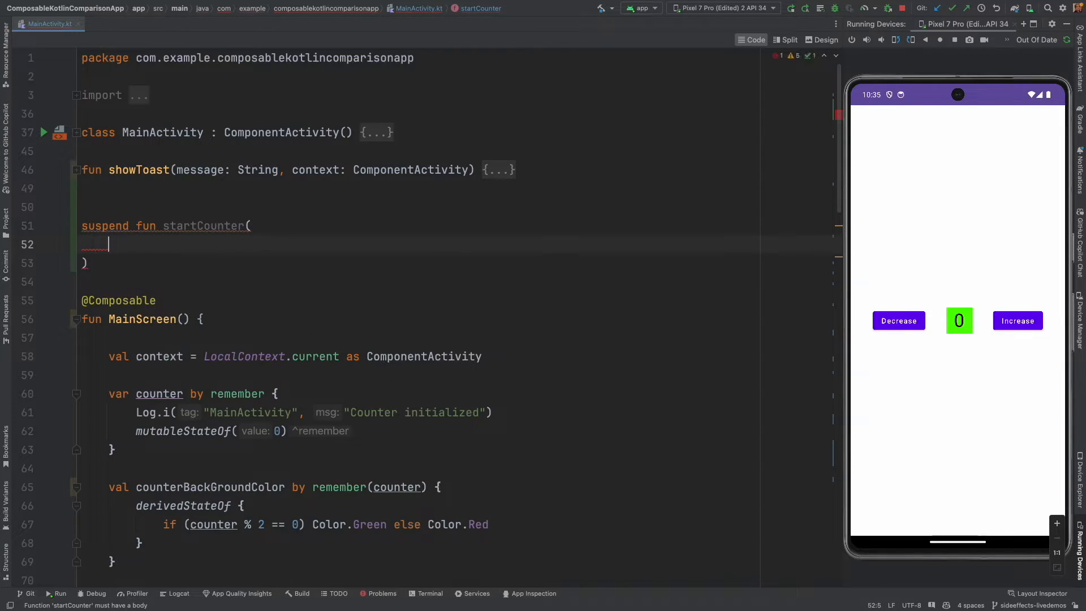
type("increment")
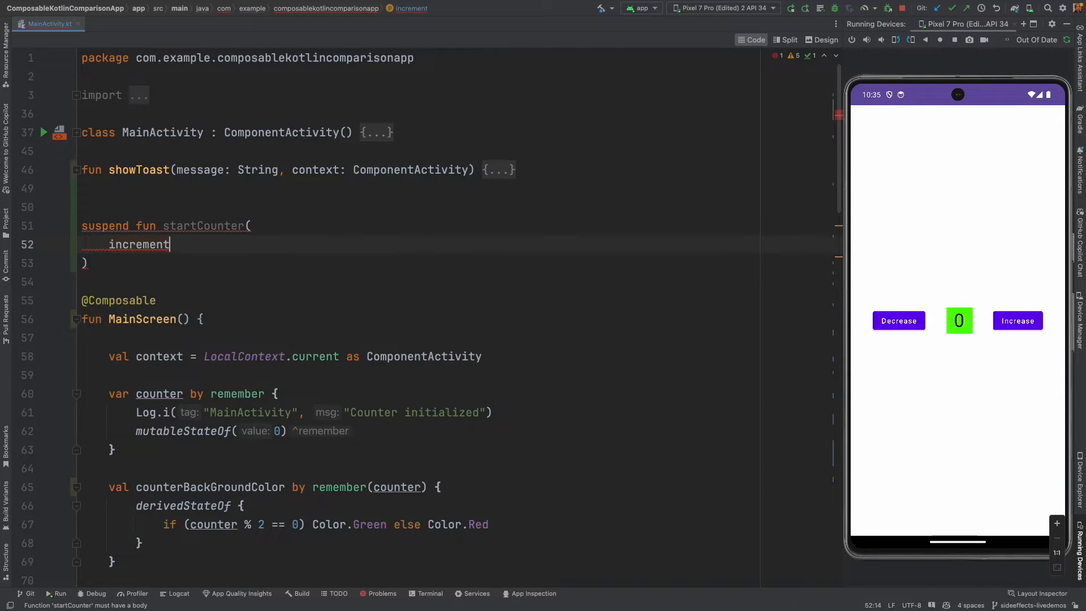
type(": ()")
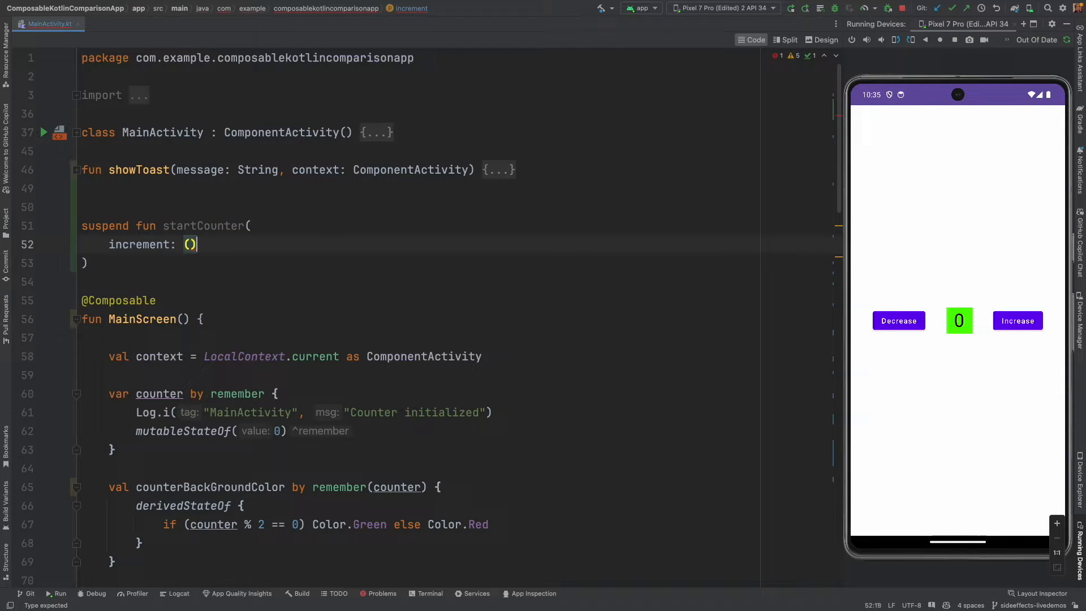
type("-> Unit,")
type("for (i in ")
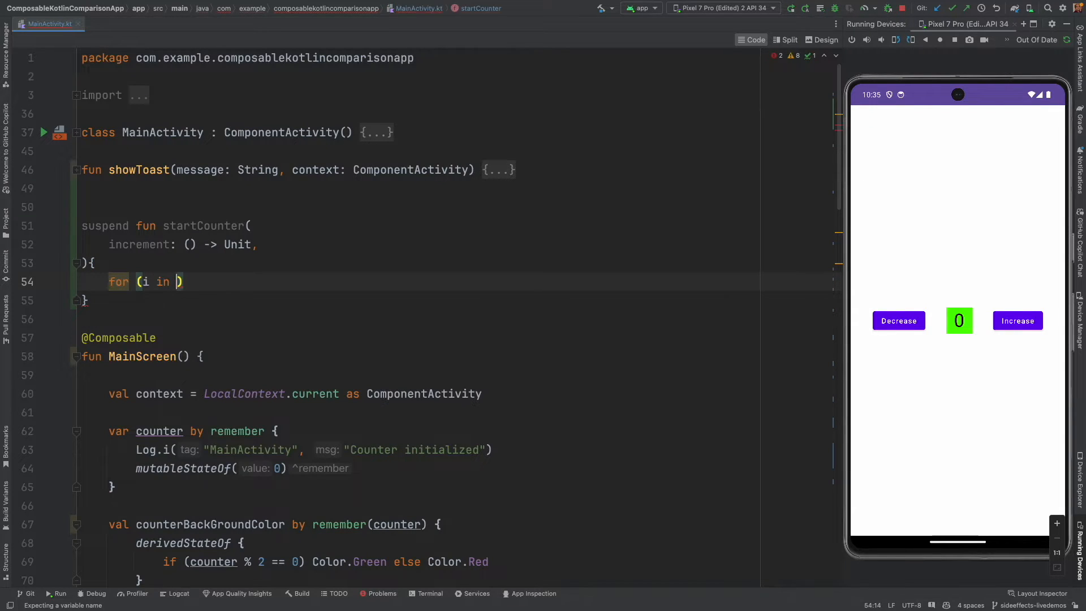
type("1..100")
type("increment()")
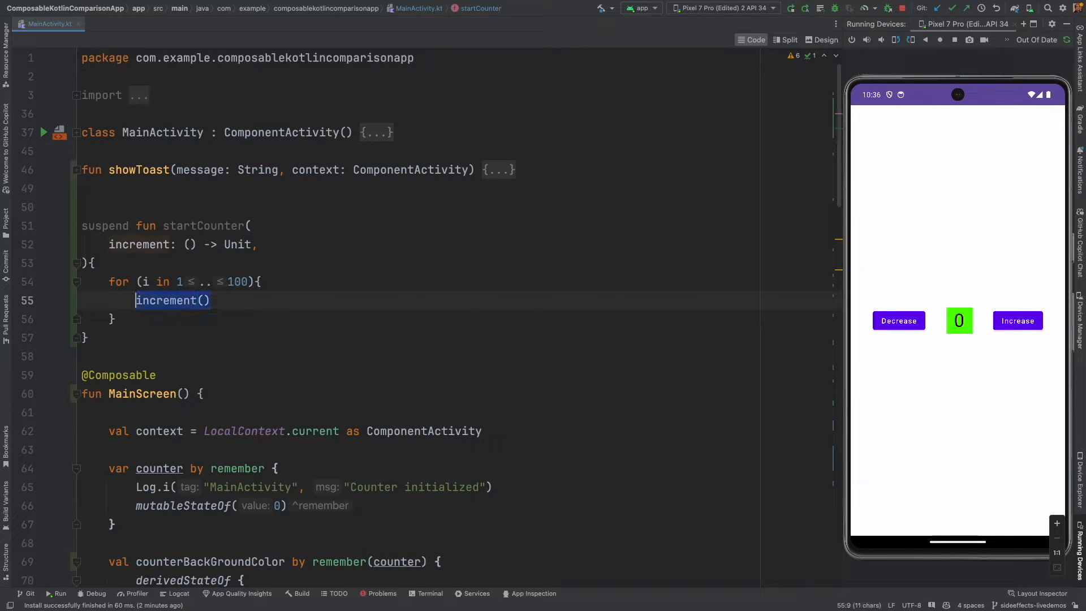
- Add delay(1000) before the increment call and select the whole startCounter function
key("Enter")
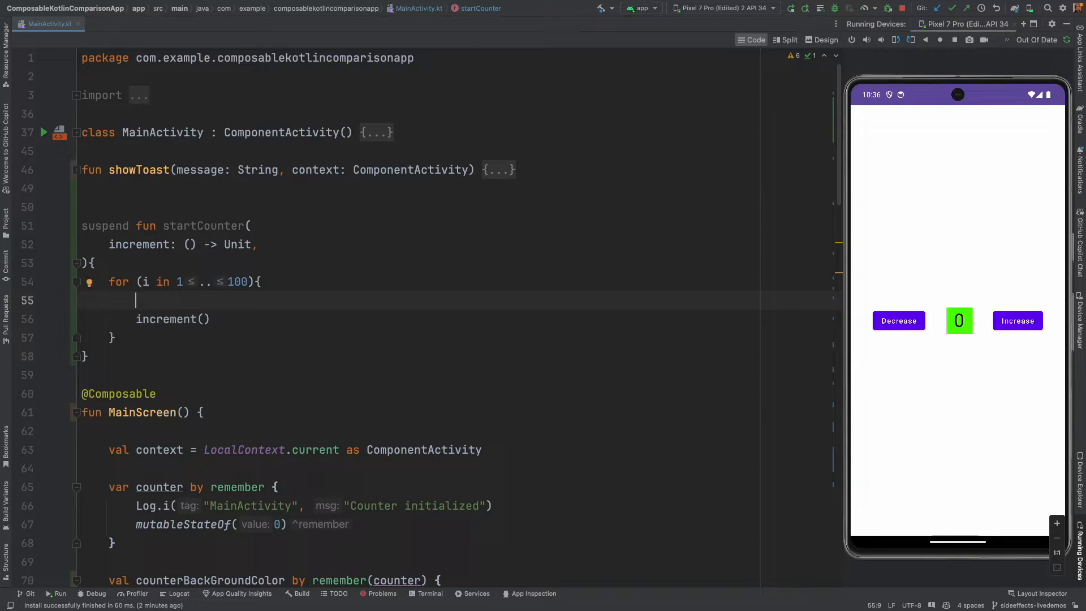
type("delay(1000")
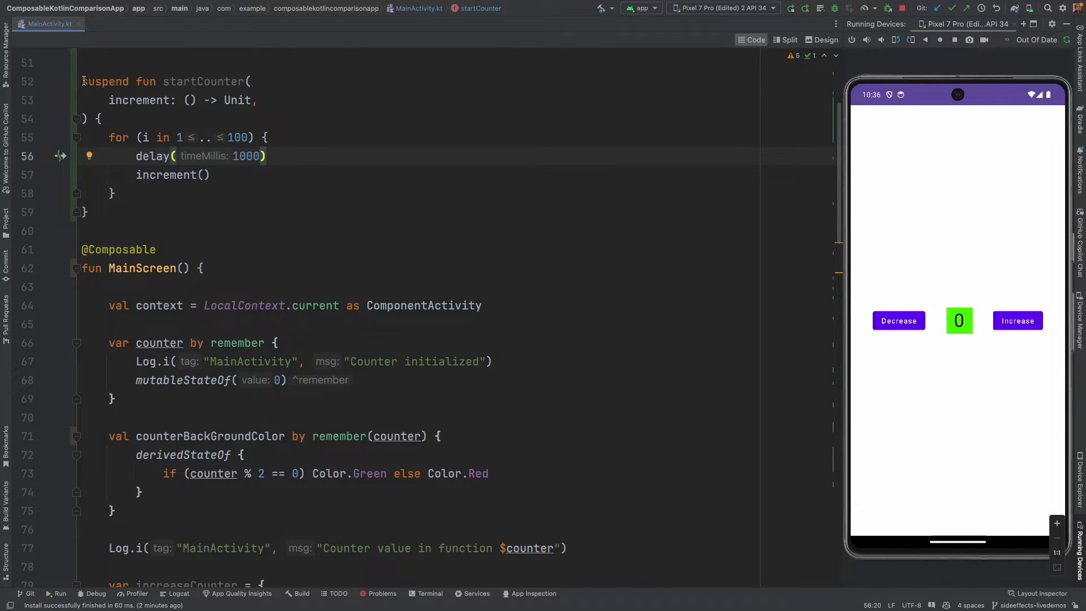
left_click_drag(82, 82, 88, 211)
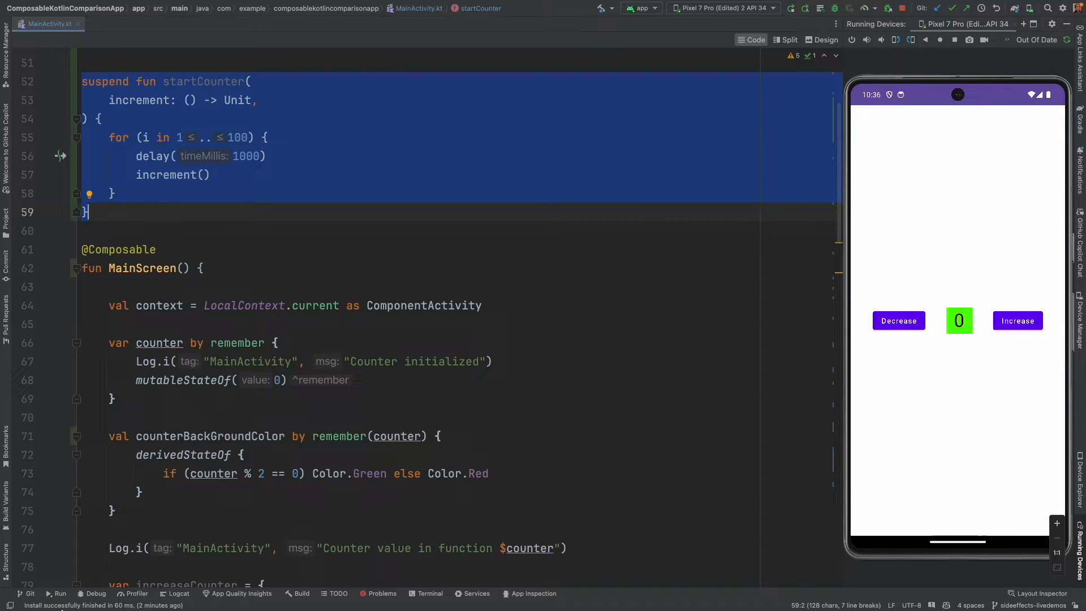
- Add val coroutineScope = rememberCoroutineScope() inside MainScreen
scroll("down", 3)
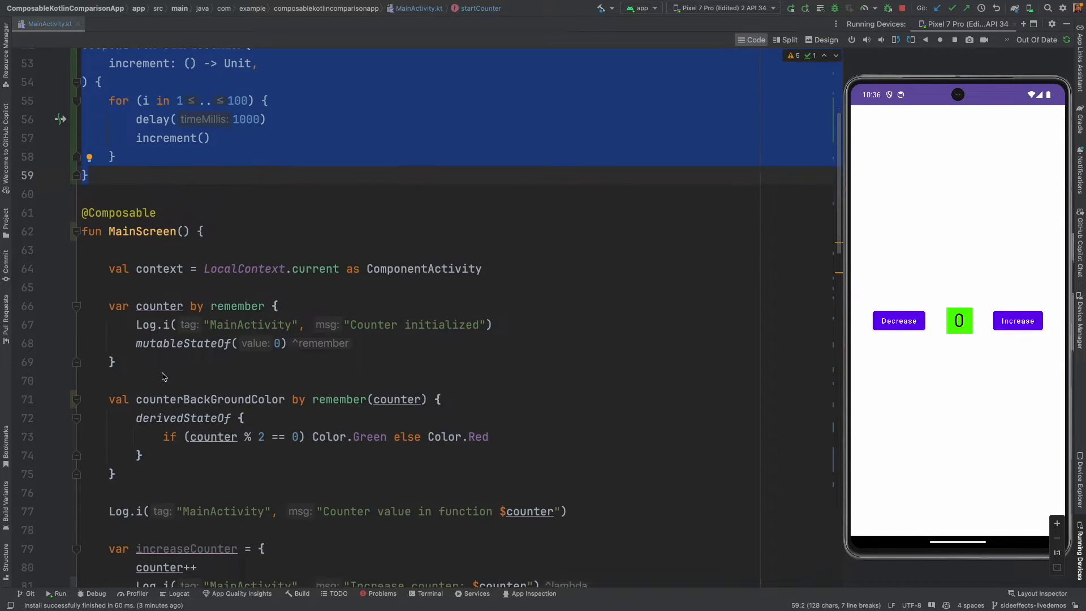
scroll("down", 3)
type("val coroutineScope =")
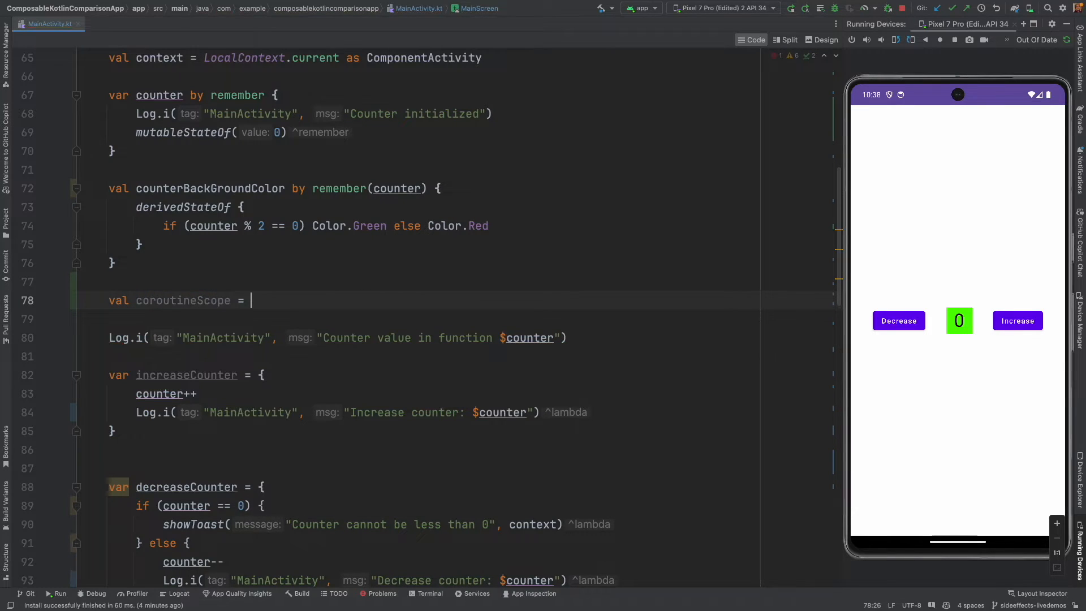
type("rememberCoroutineScope()")
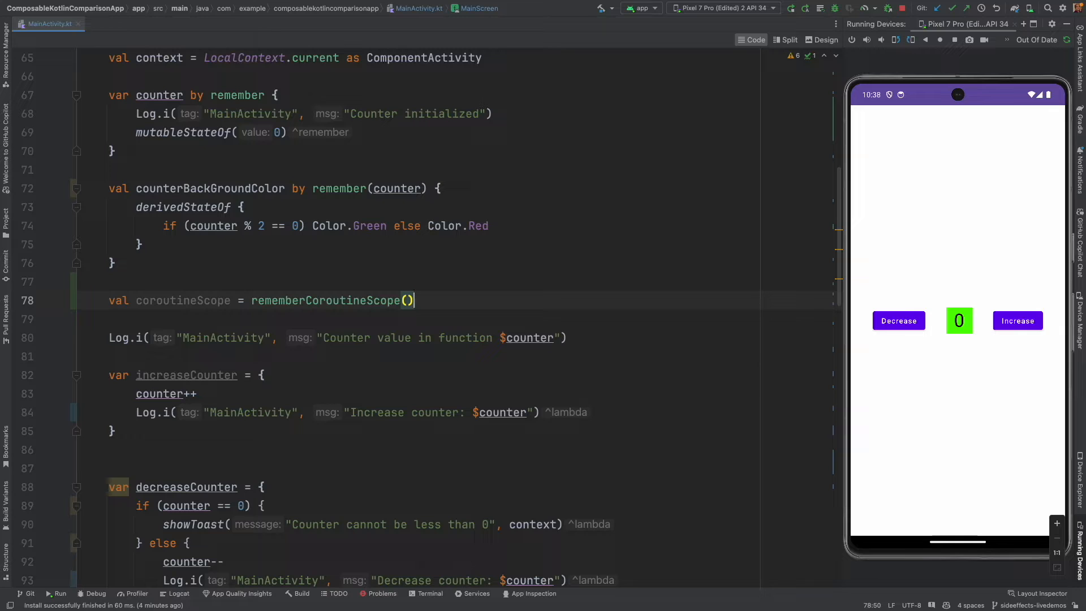
- Set the Start Counter button's onClick to coroutineScope.launch { } and begin typing startCounter inside
scroll("down", 3)
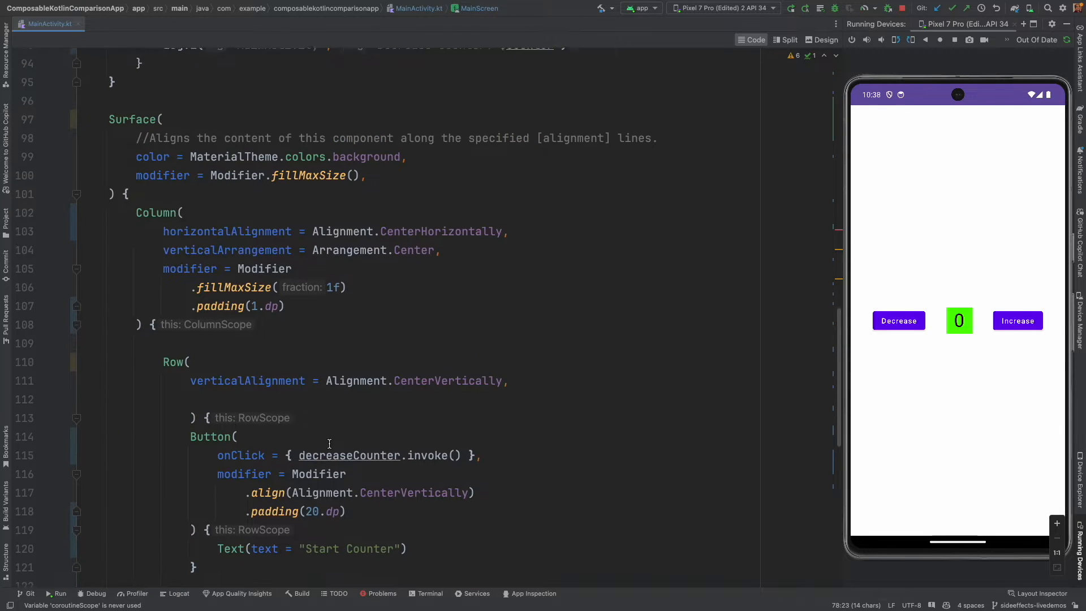
scroll("down", 3)
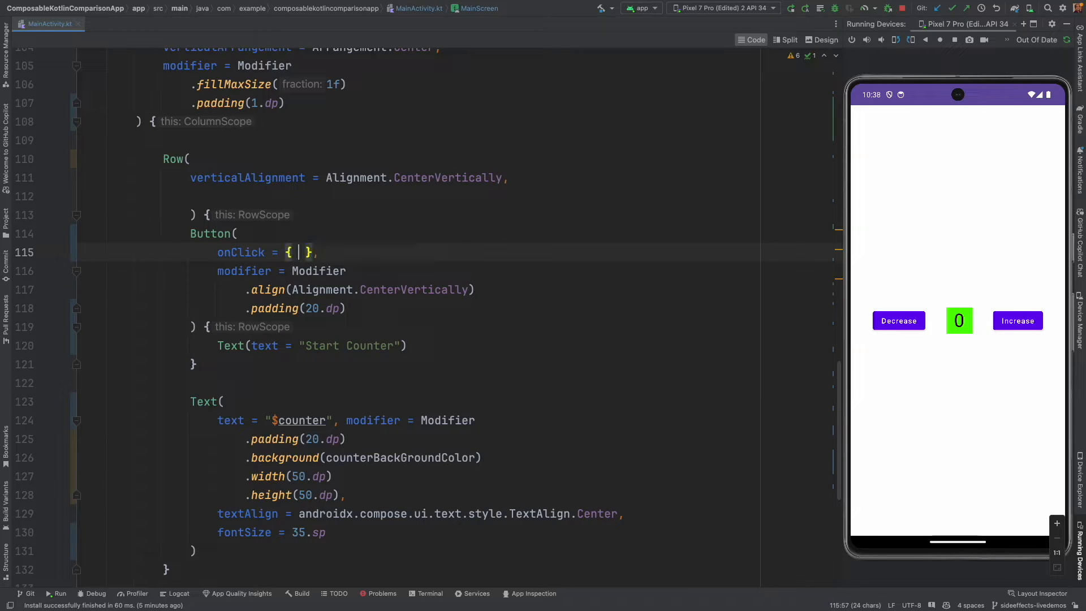
type("coroutineScope.launch {")
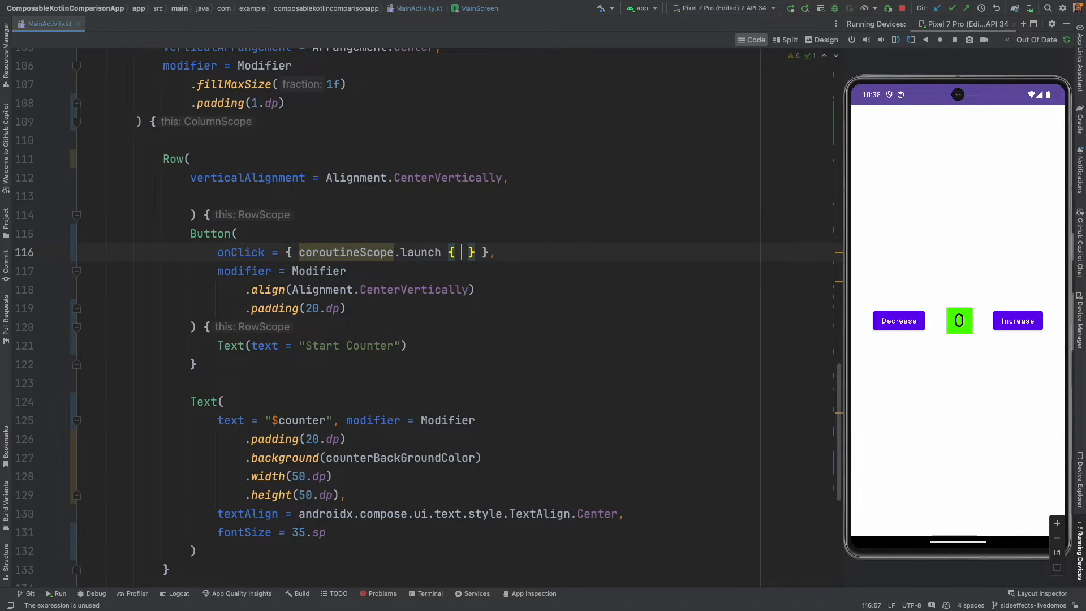
key("enter")
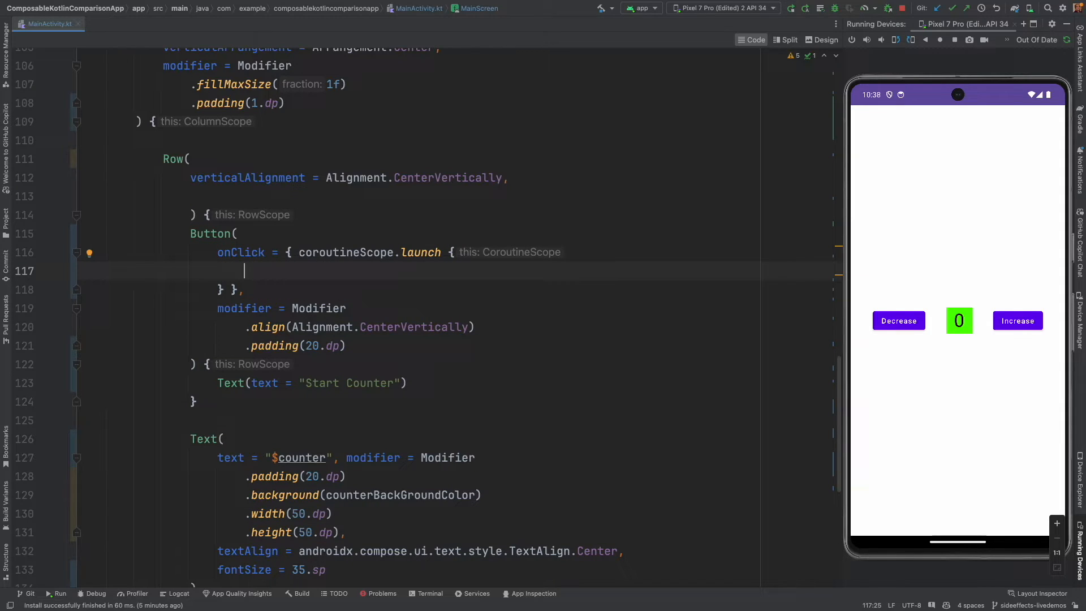
type("sta")
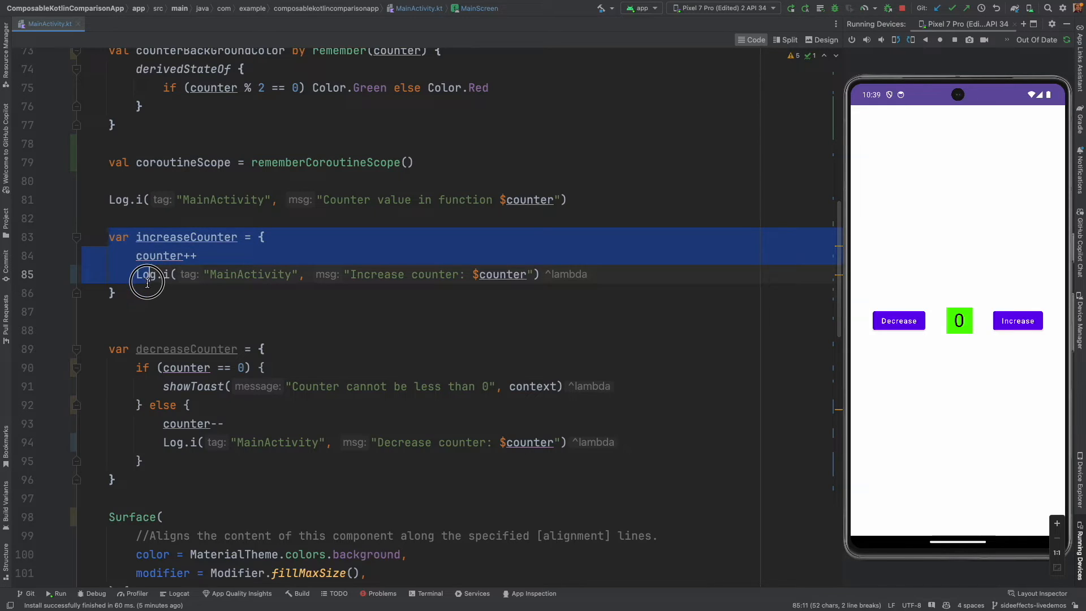
- Rerun the app, view its log, and complete startCounter { increaseCounter() } inside the launch block
left_click(292, 202)
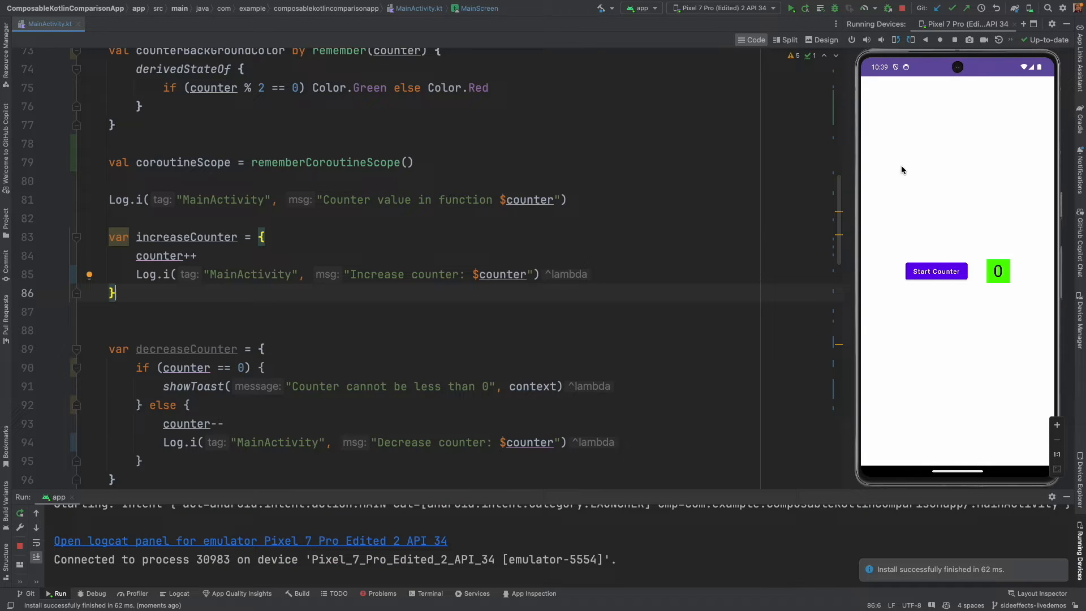
left_click(180, 593)
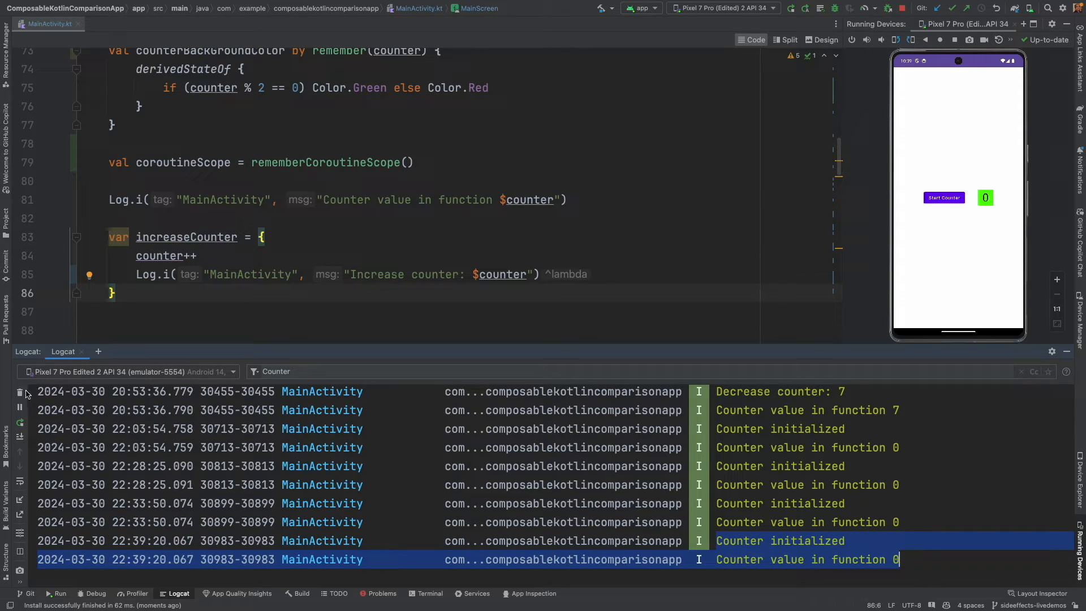
left_click(20, 393)
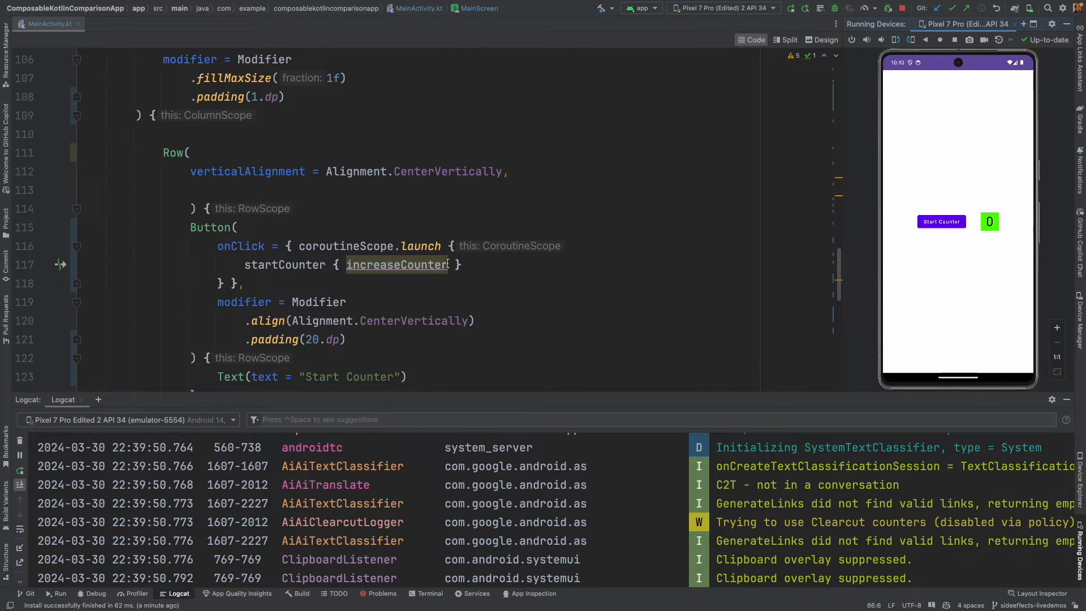
type("()")
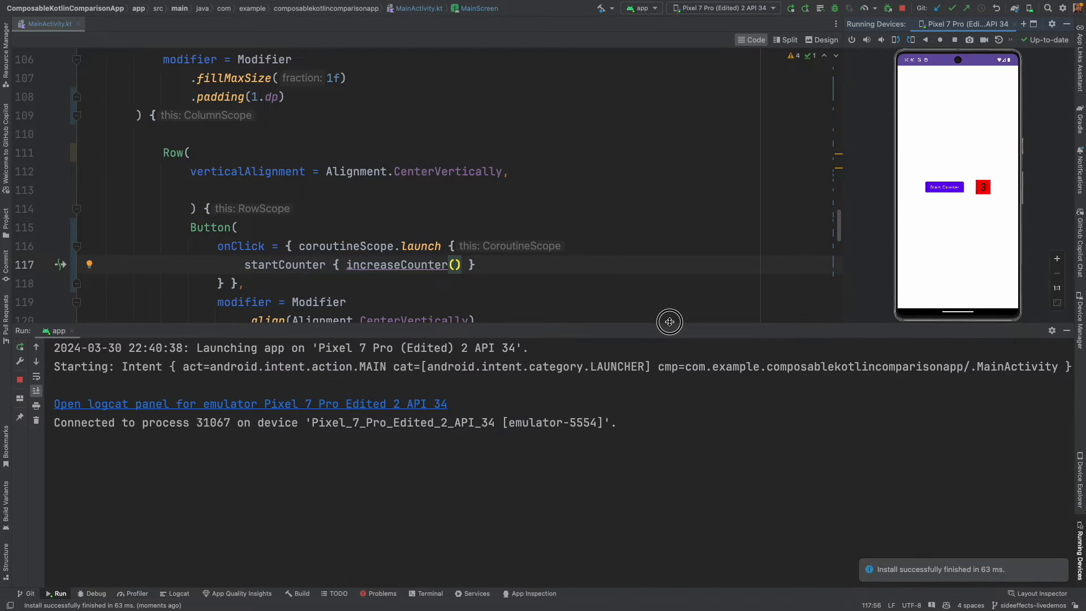
- Watch the MainActivity log as the counter climbs to 46, then scroll the editor to startCounter
left_click(180, 593)
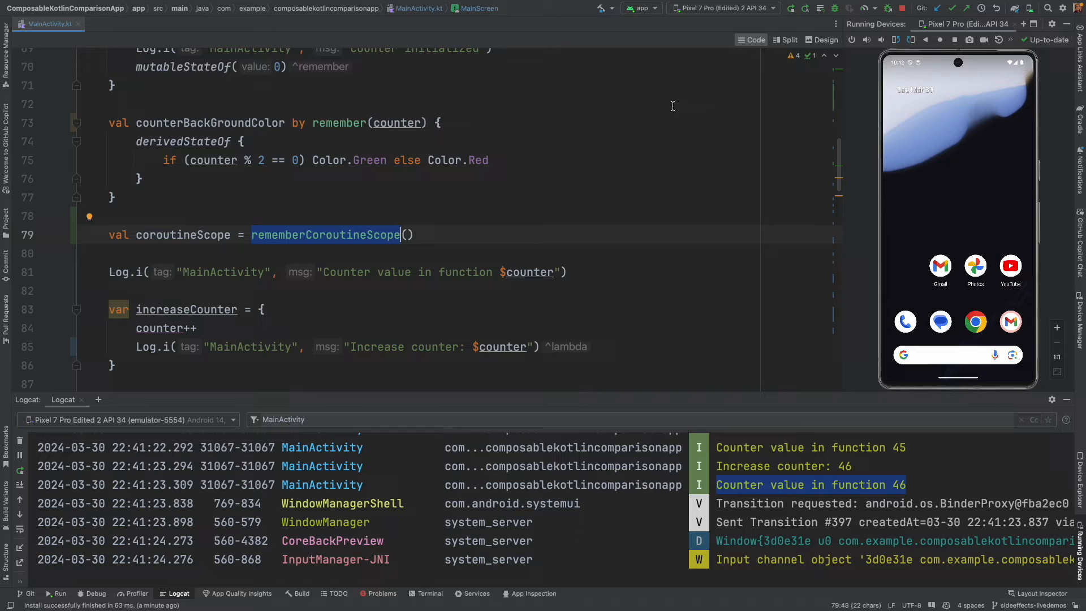
mouse_move(472, 224)
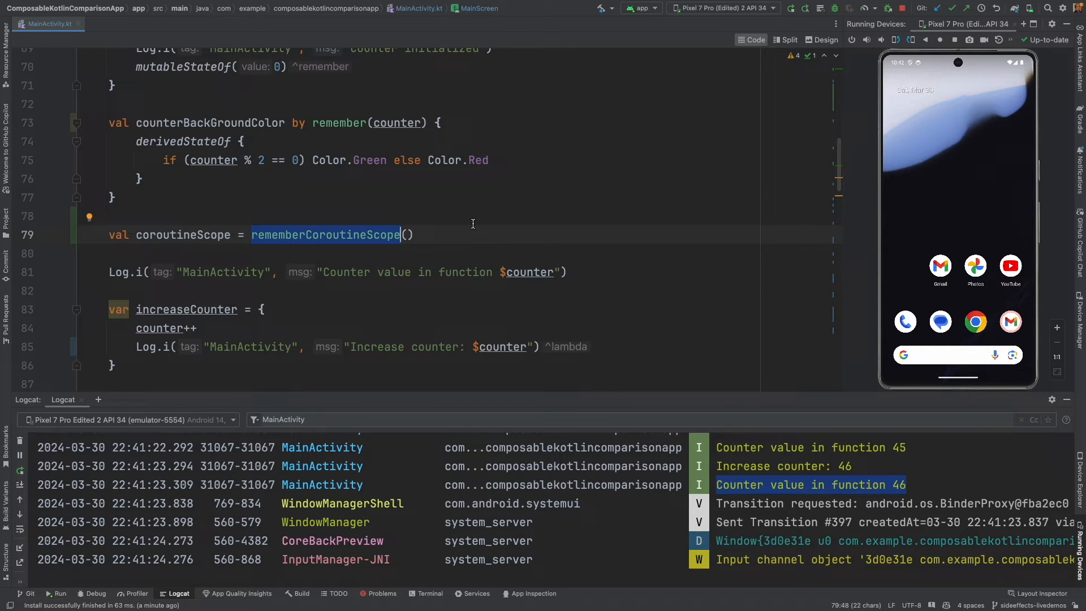
scroll("down", 3)
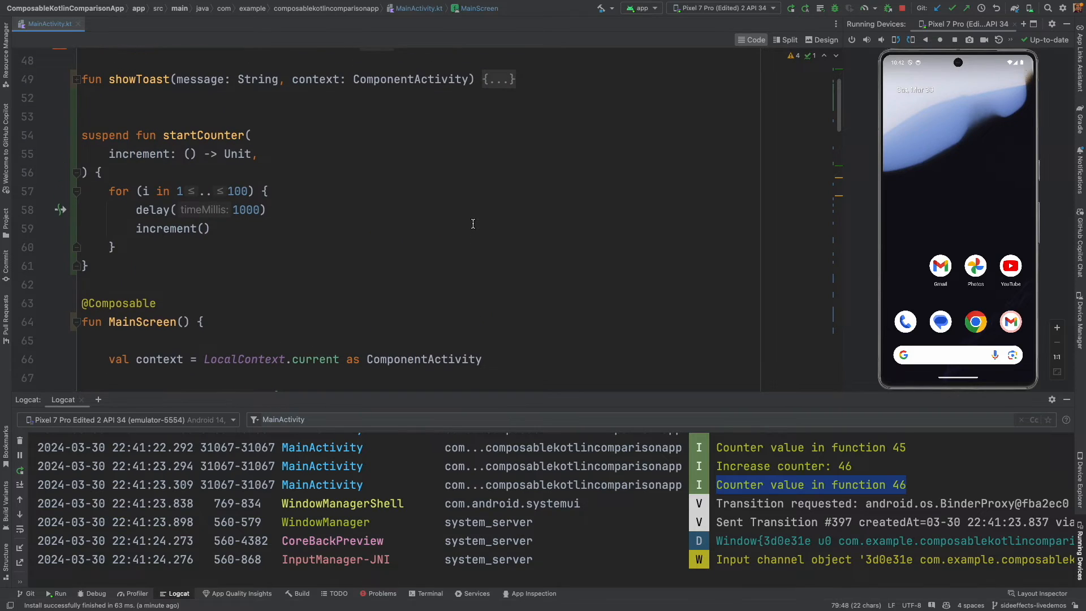
- Change the loop's upper limit from 100 to 10 and start the counter in the emulator
double_click(235, 191)
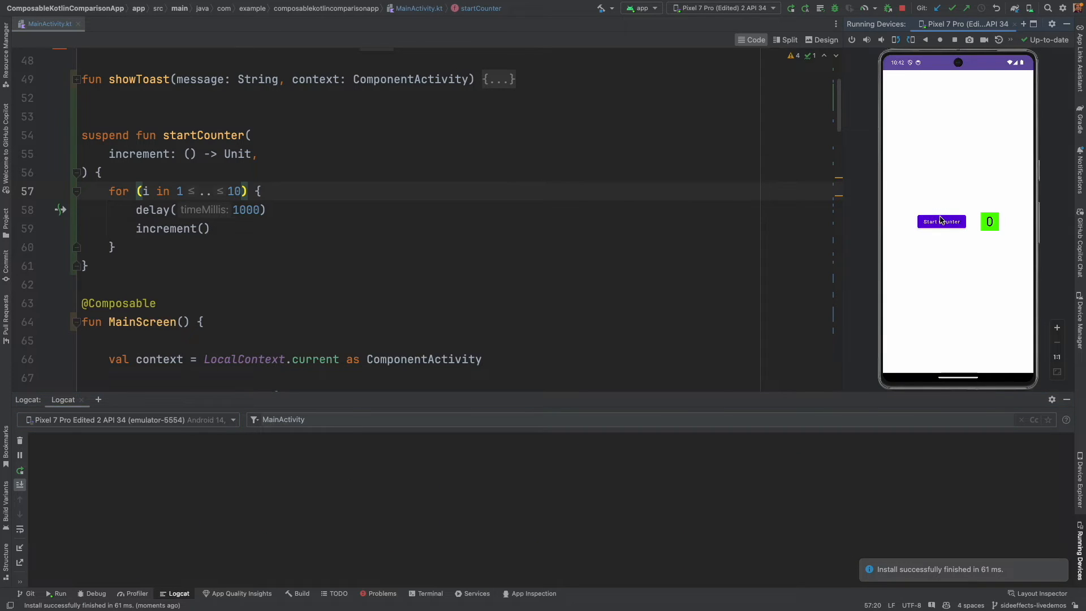
left_click(941, 221)
type("0")
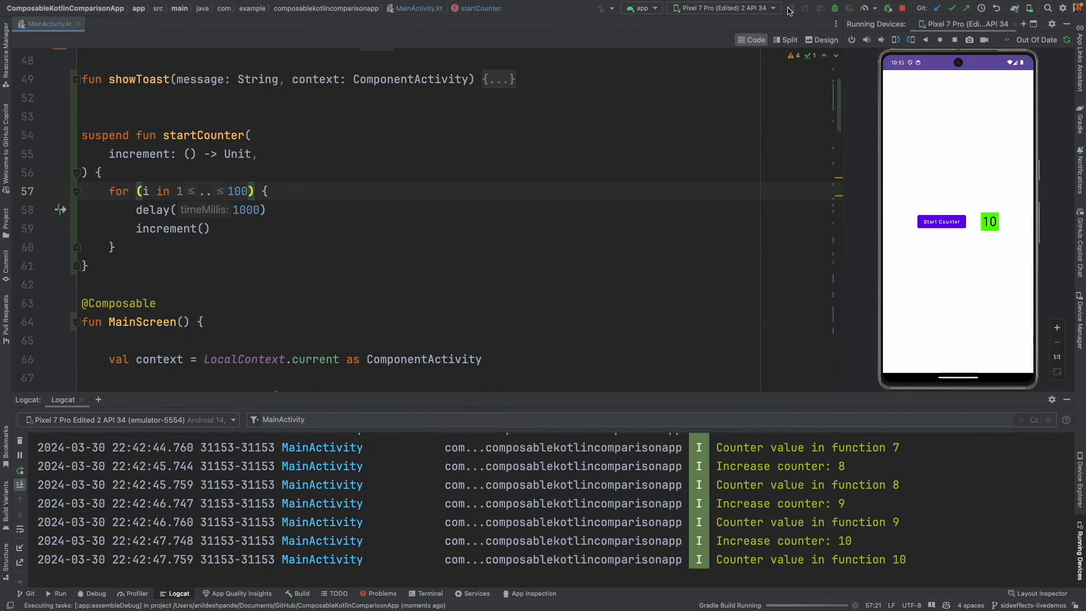
- Relaunch the app with the limit restored to 100, show its log, and start the counter again
left_click(851, 8)
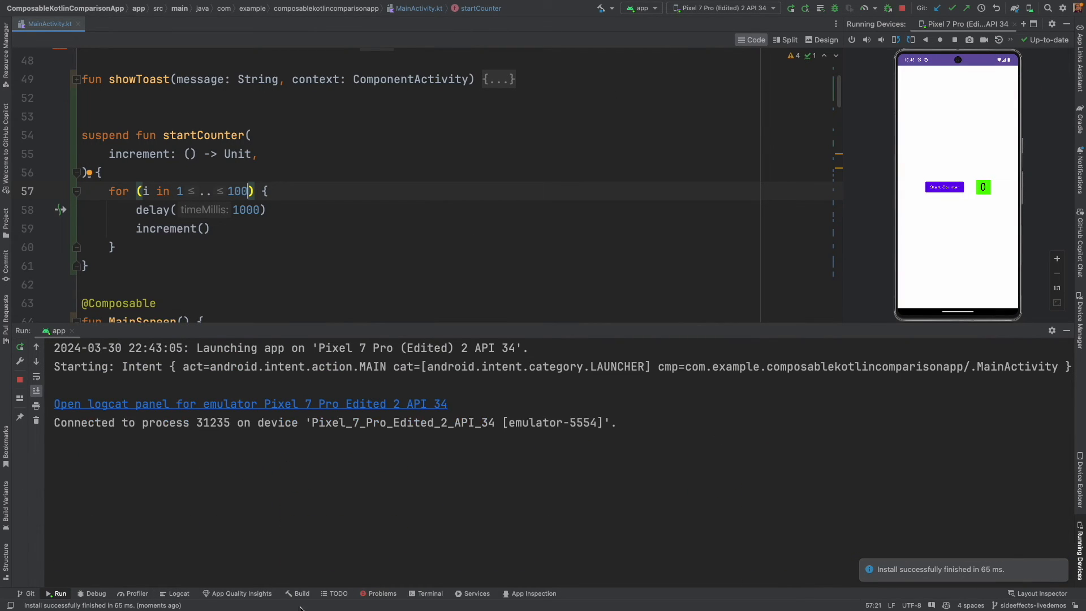
left_click(178, 594)
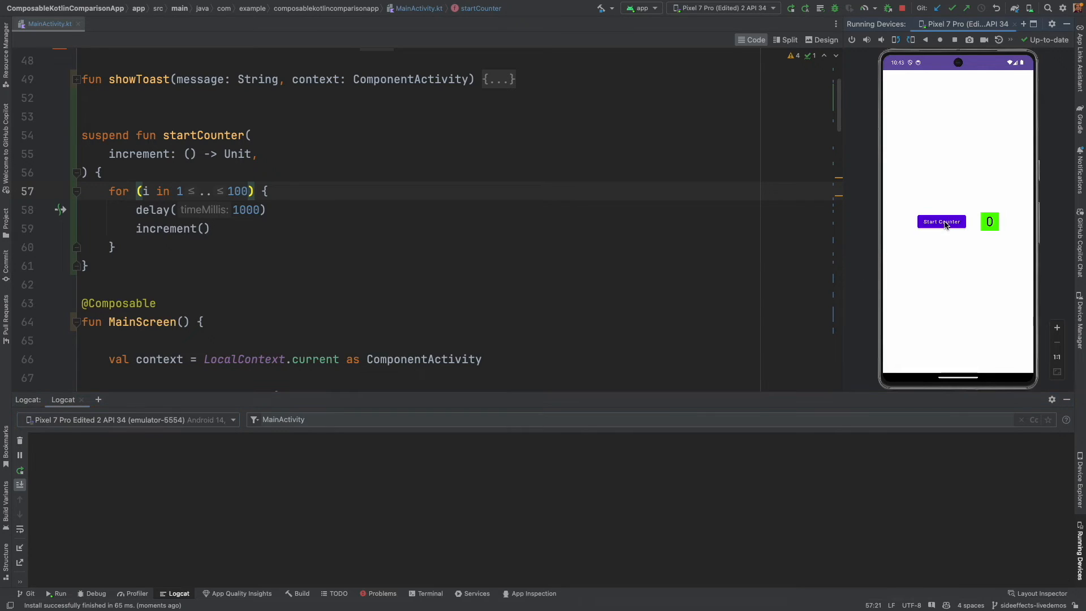
left_click(940, 220)
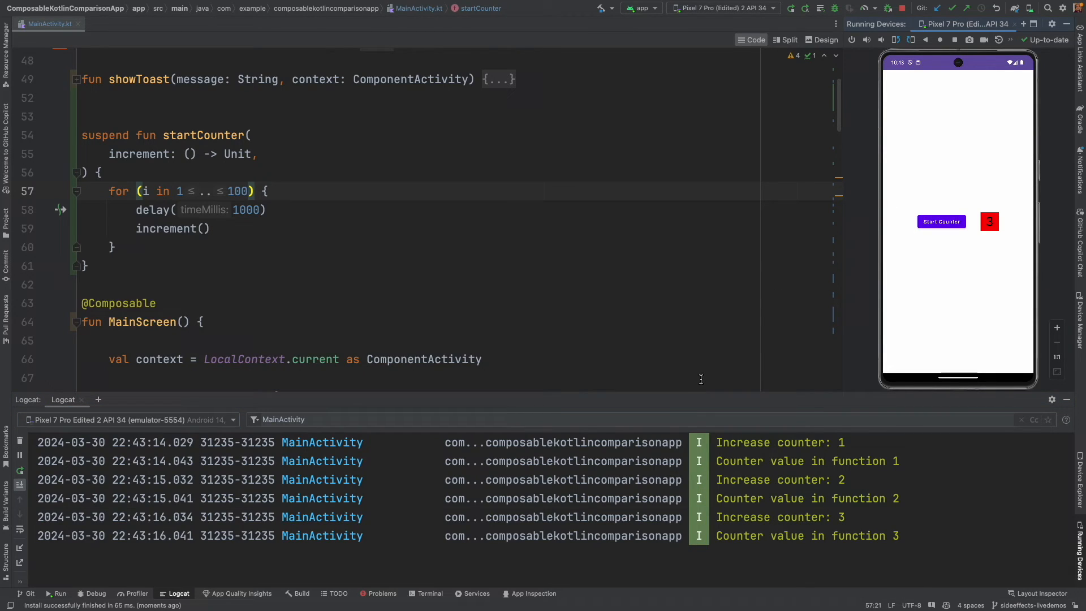